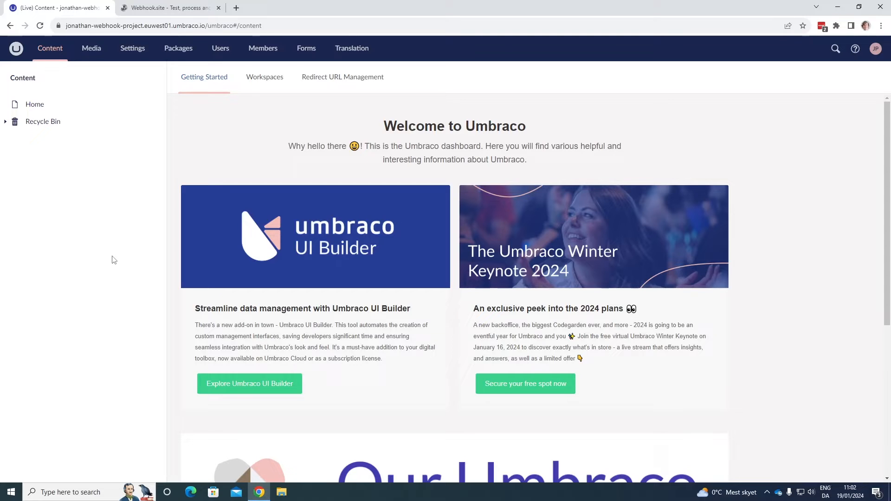
mouse_move(110, 167)
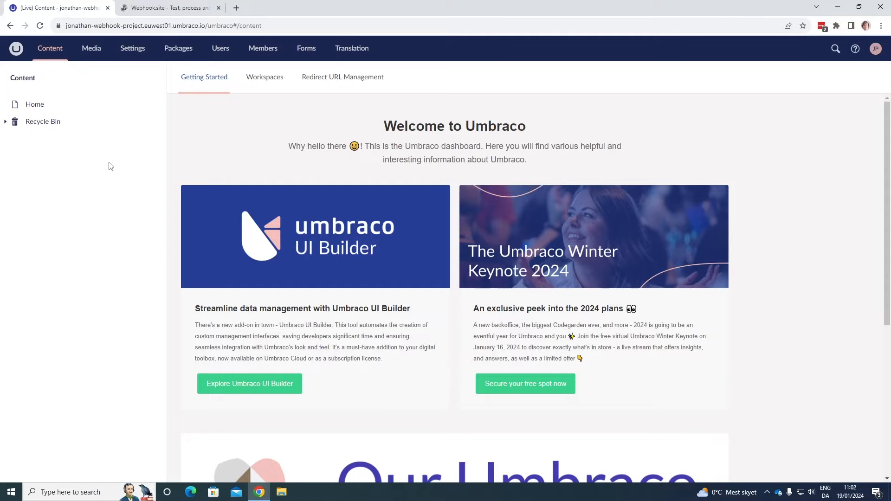
Switch from the Content dashboard to the Settings section
click(132, 48)
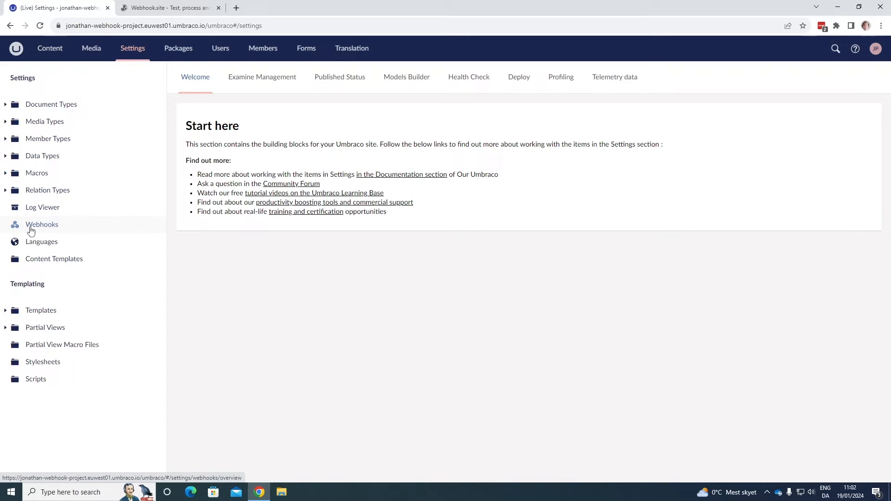
Open Webhooks in the Settings tree and start a new webhook
click(42, 225)
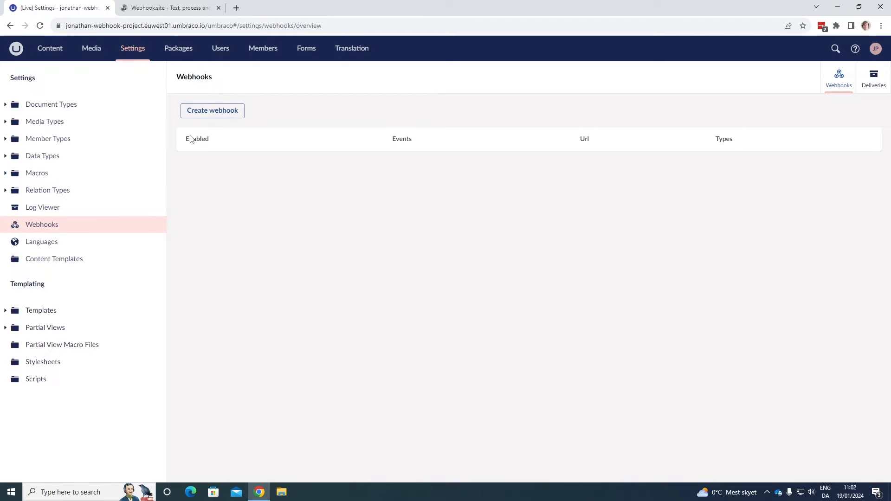
mouse_move(309, 194)
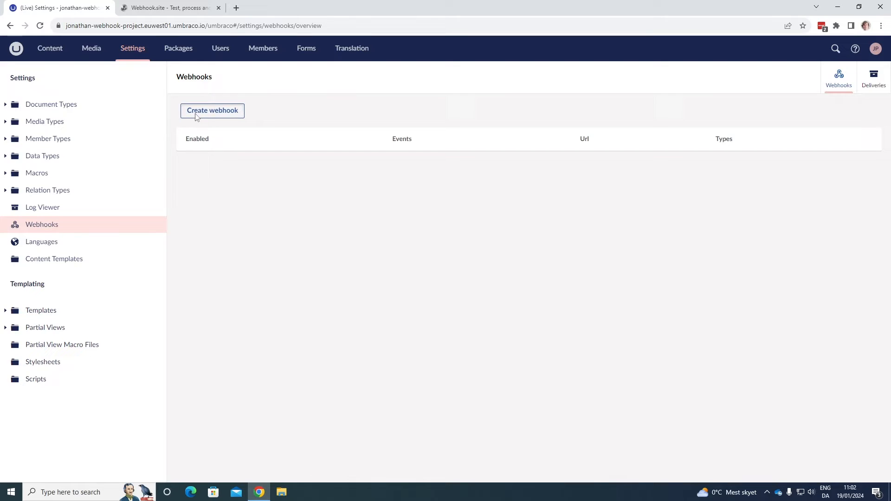
click(212, 110)
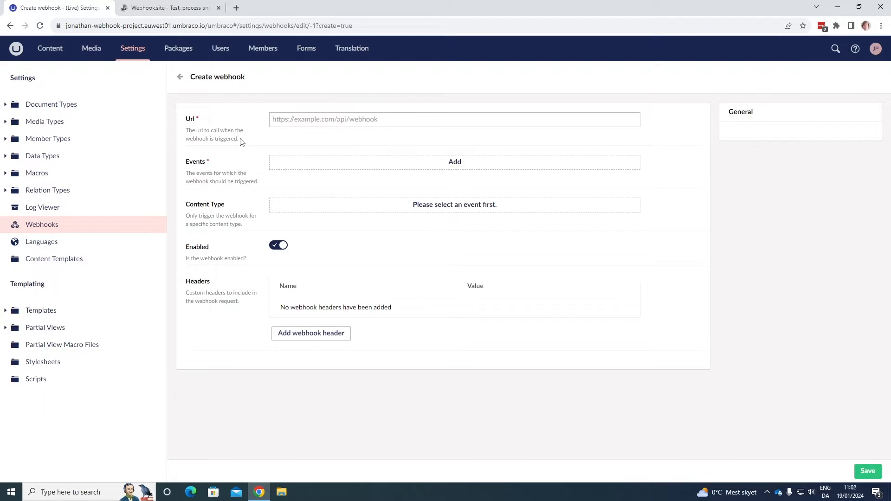
mouse_move(283, 137)
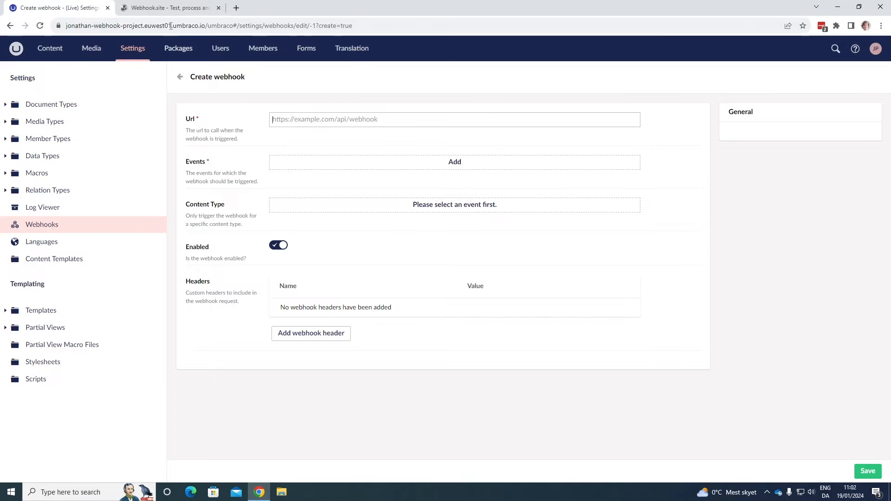
Copy Webhook.site's unique receiving URL to the clipboard
click(166, 8)
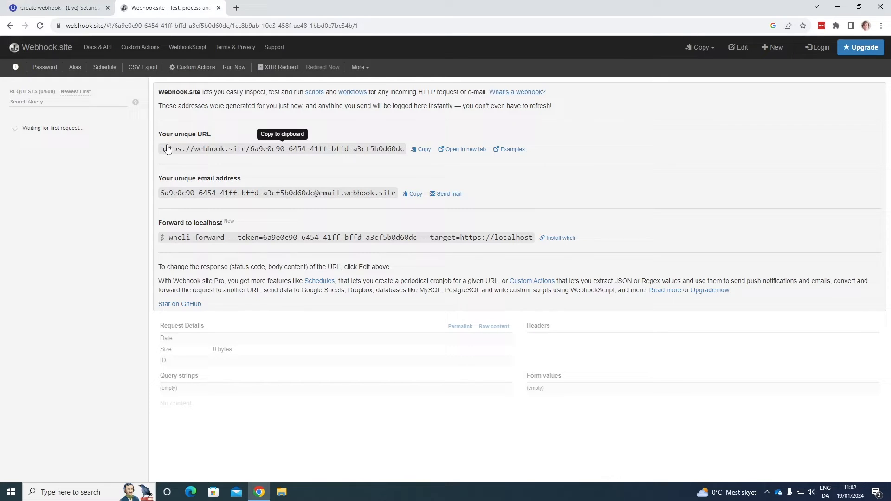
click(420, 149)
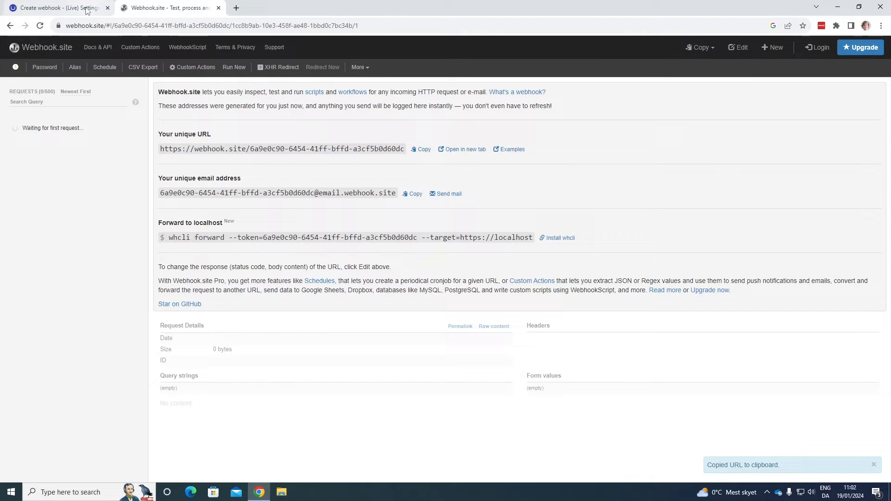
click(420, 149)
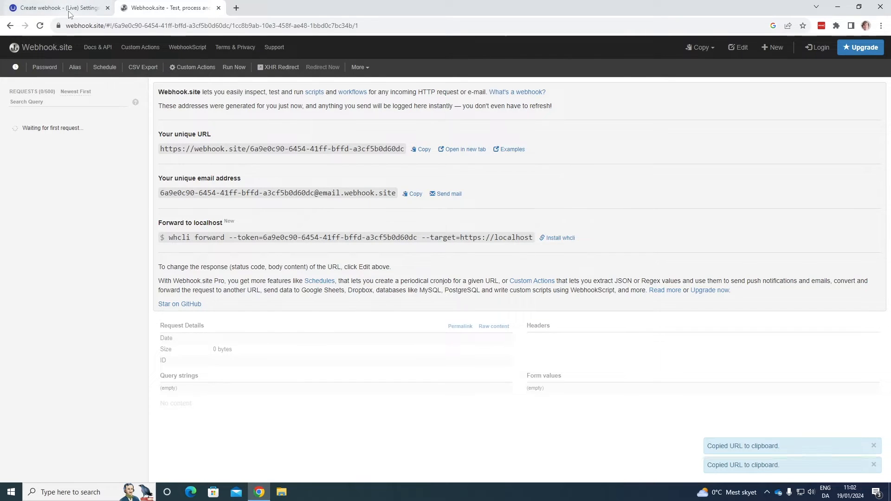
click(54, 7)
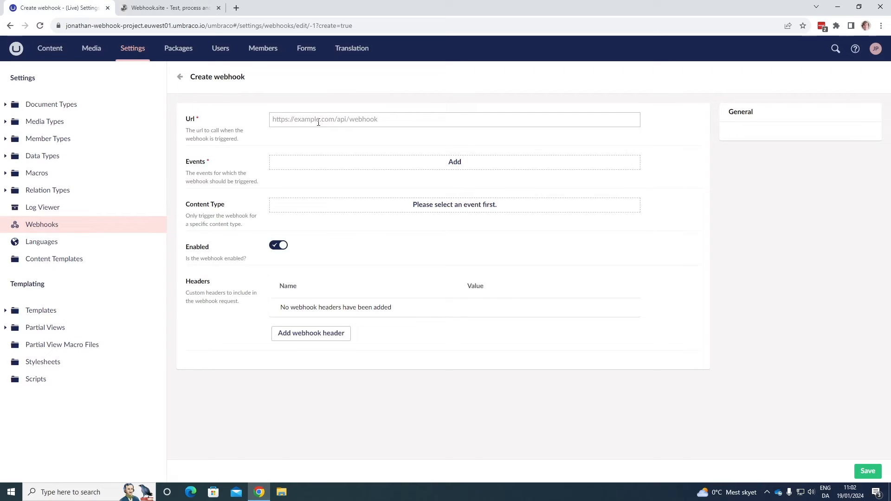
text(https://webhook.site/6a9e0c90-6454-41ff-bffd-a3cf5b0d60dc)
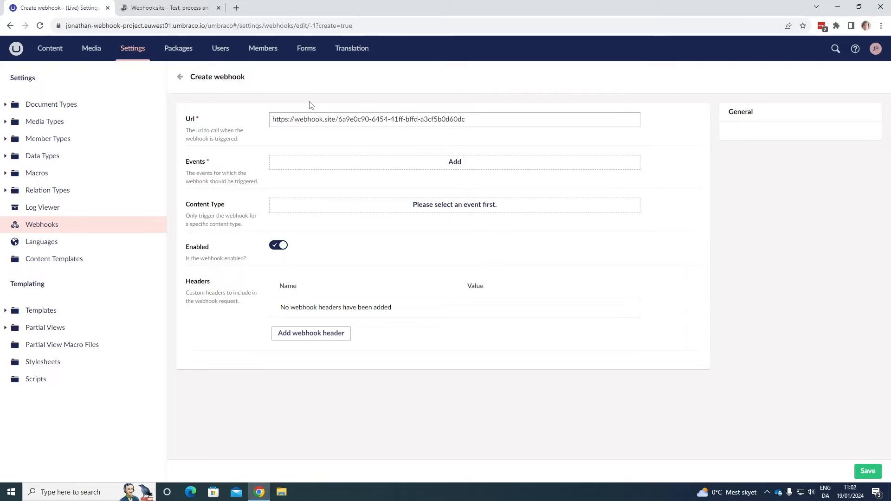
click(455, 119)
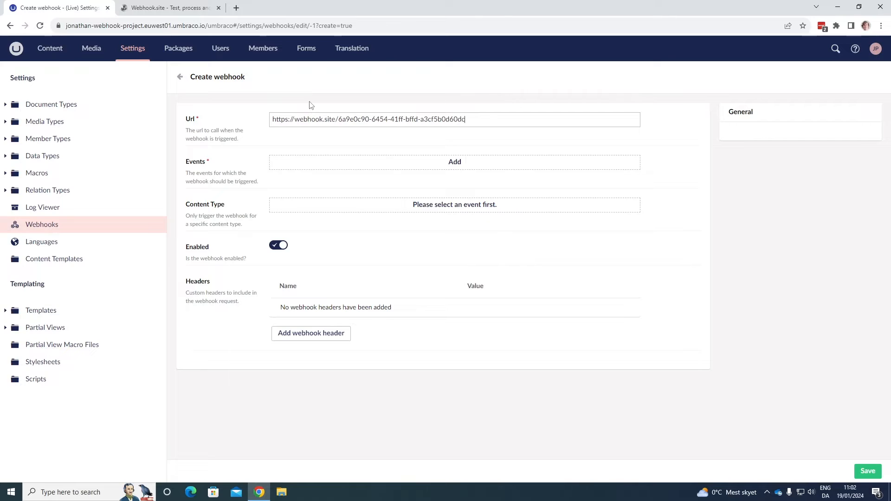
mouse_move(257, 119)
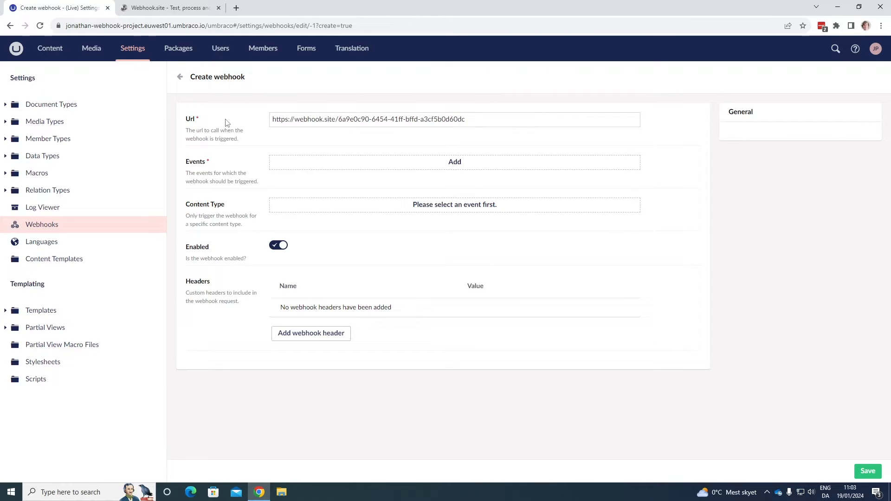
mouse_move(232, 175)
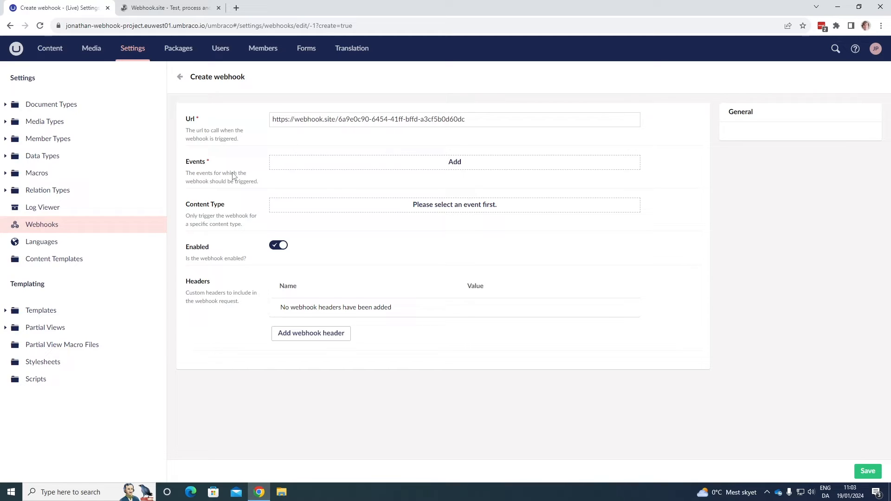
mouse_move(374, 166)
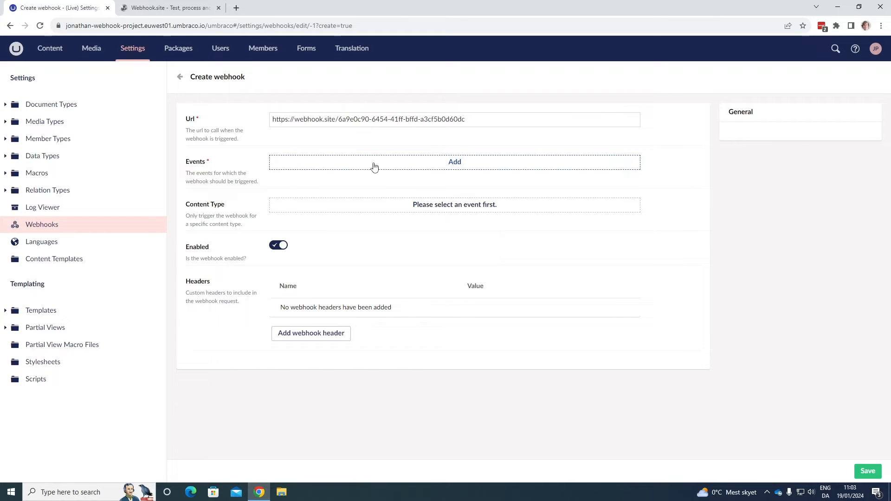
Tick Content Published in the webhook's Select event panel
click(454, 163)
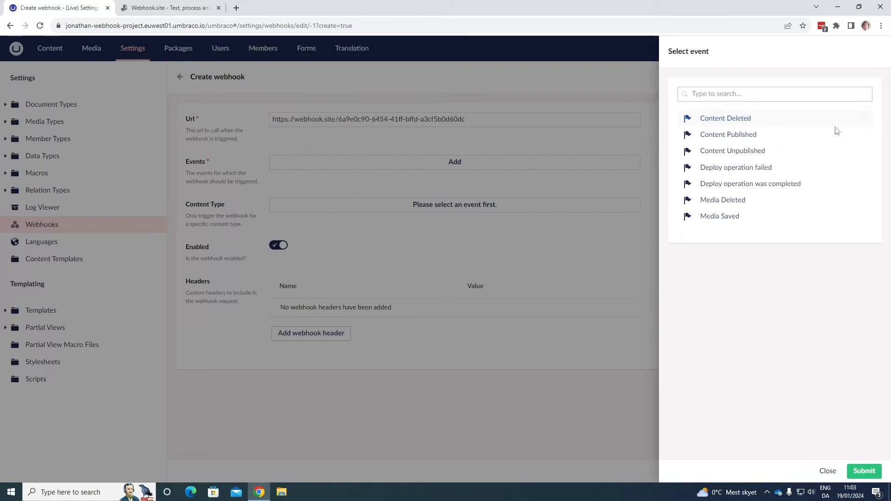
mouse_move(733, 151)
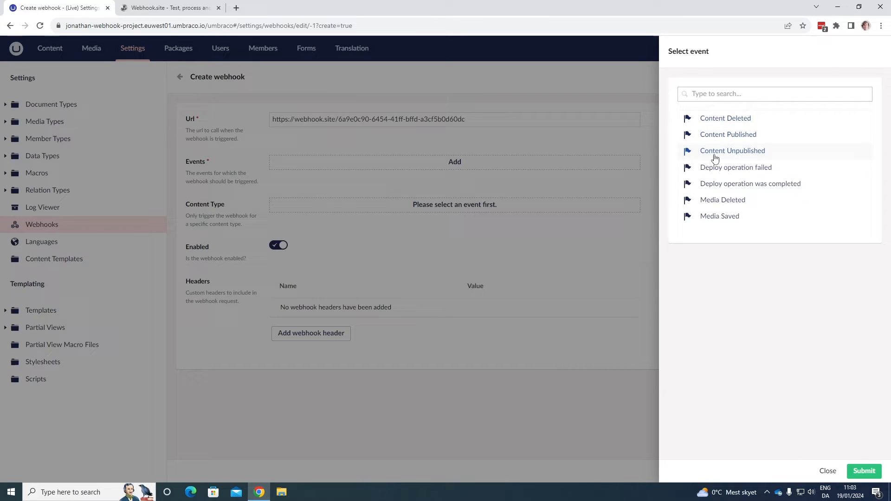
mouse_move(705, 171)
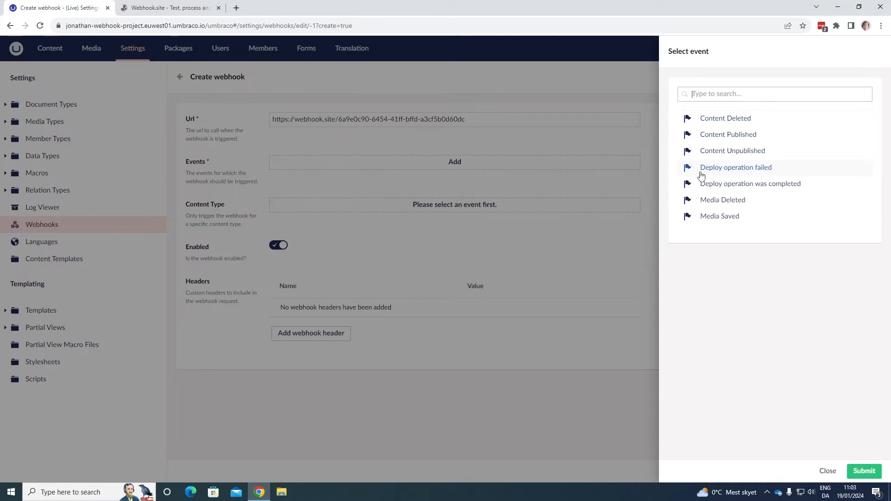
mouse_move(719, 189)
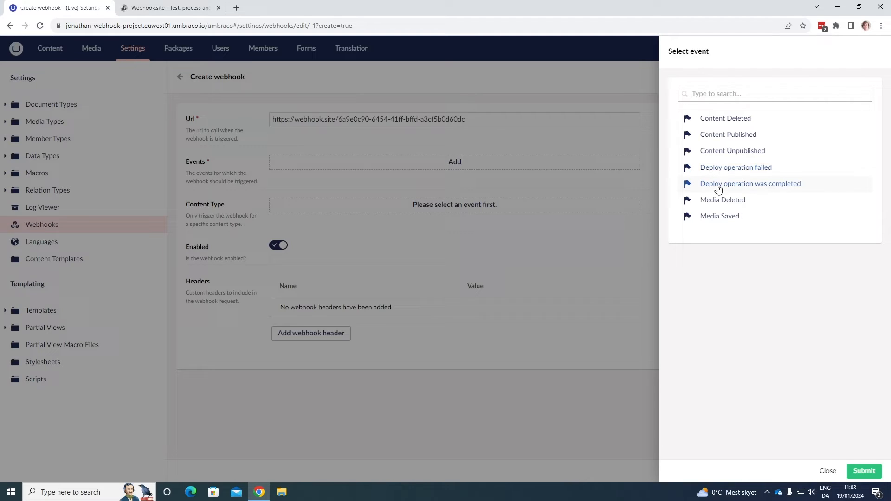
mouse_move(810, 188)
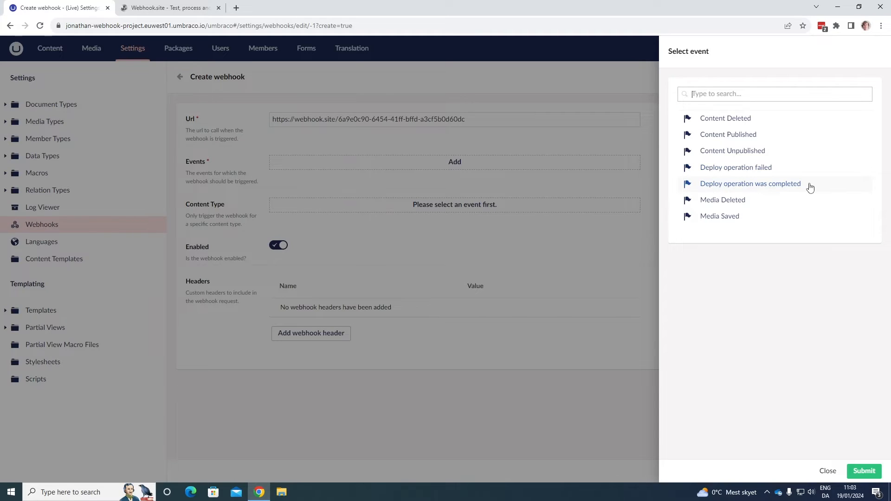
mouse_move(722, 199)
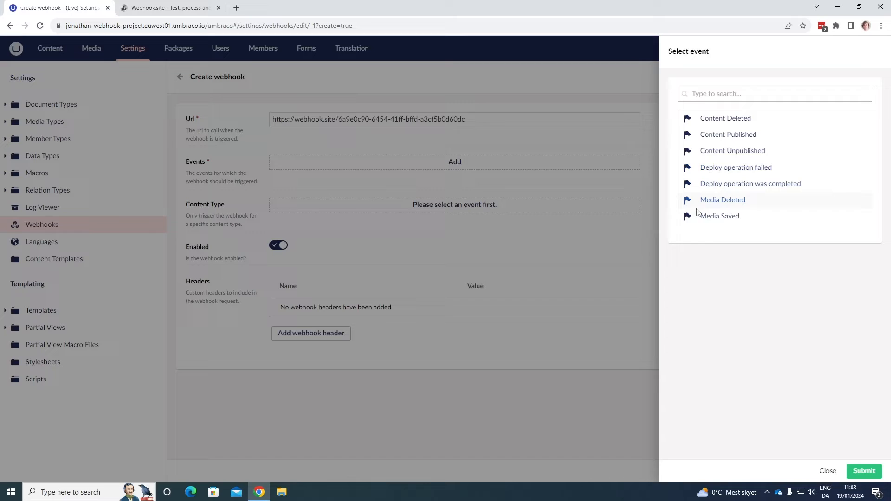
mouse_move(739, 158)
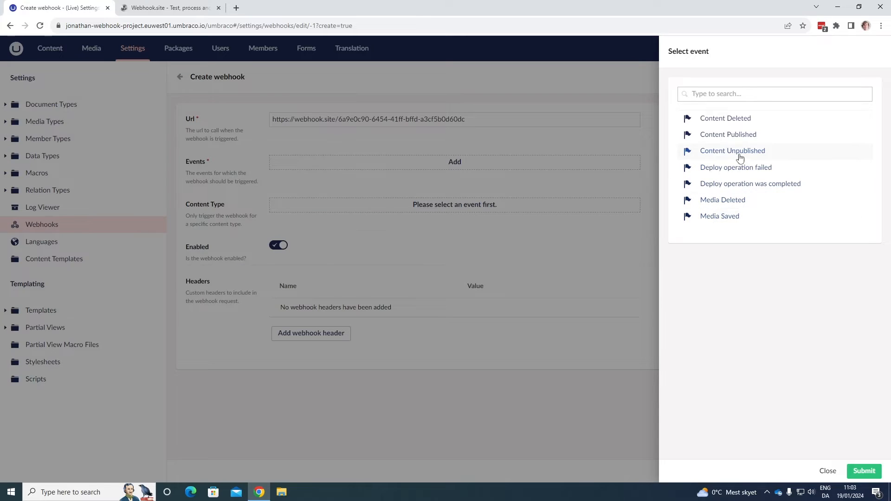
mouse_move(729, 134)
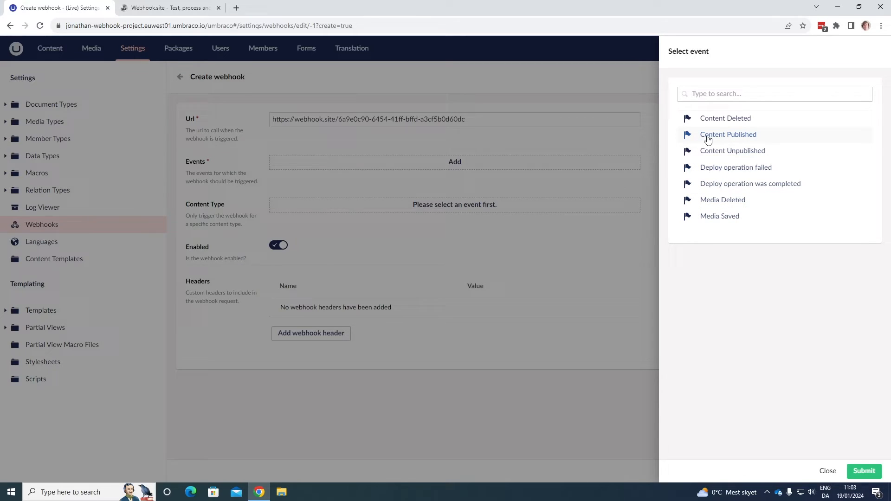
click(728, 135)
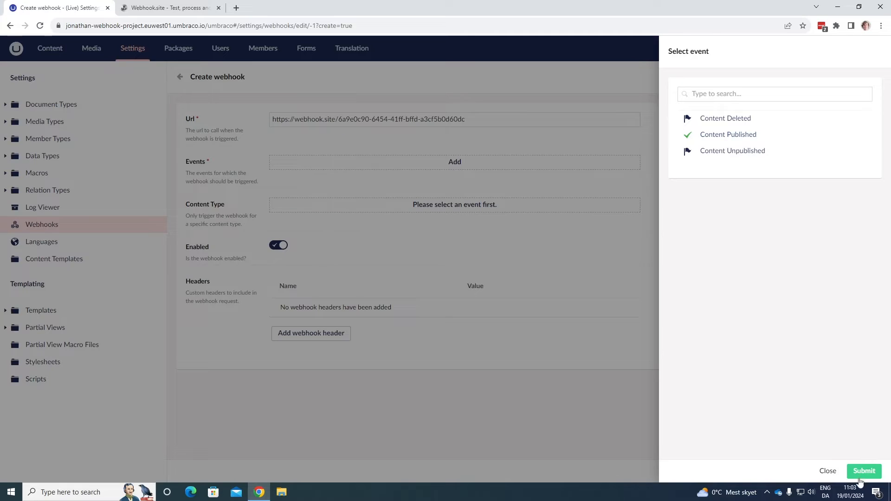
Submit the event selection so Content Published is listed as the webhook's event
click(864, 471)
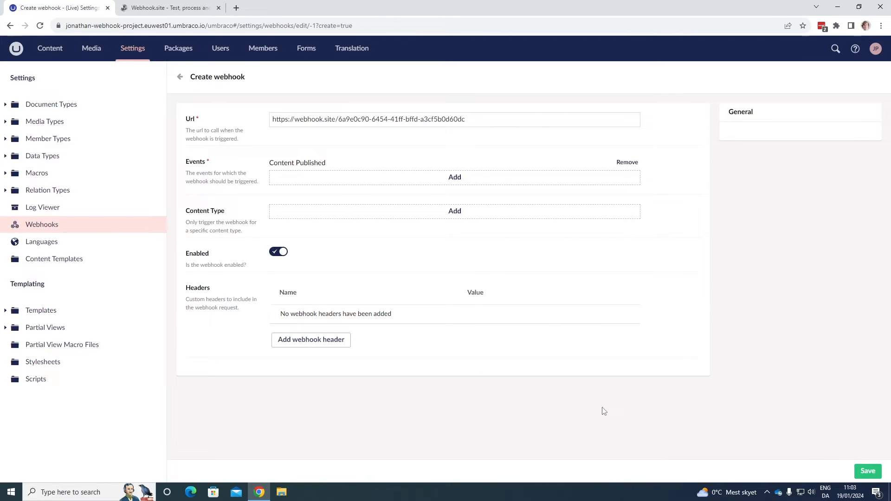
mouse_move(260, 220)
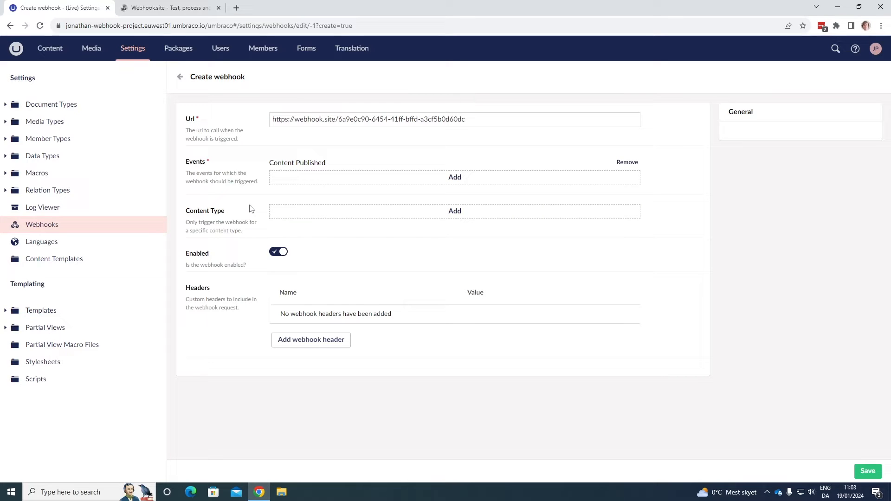
Open the Select content type panel offering Home and My basic page
click(454, 211)
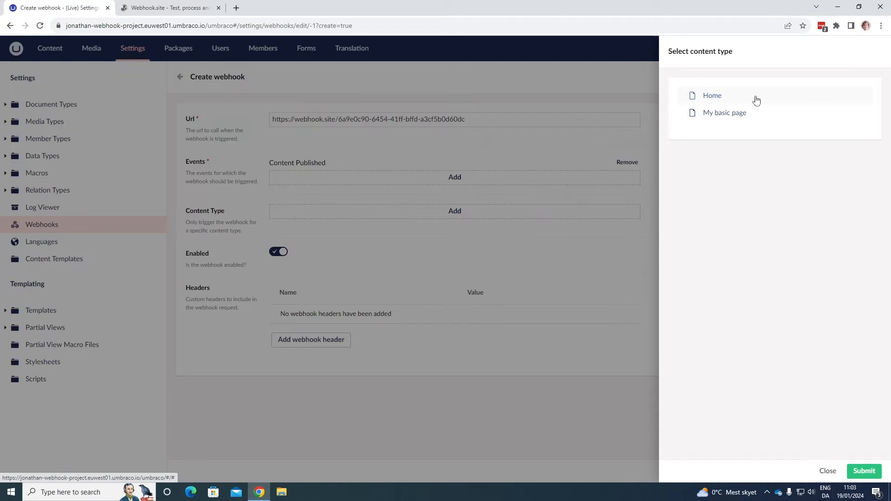
mouse_move(777, 120)
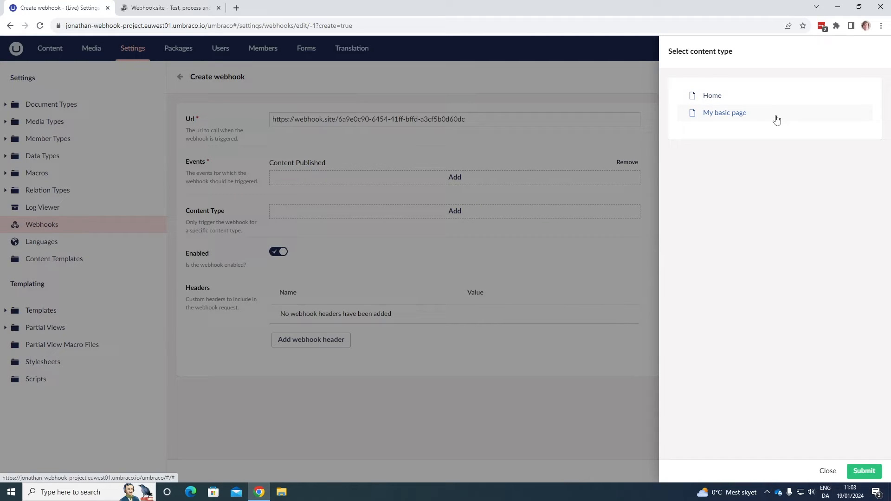
mouse_move(828, 472)
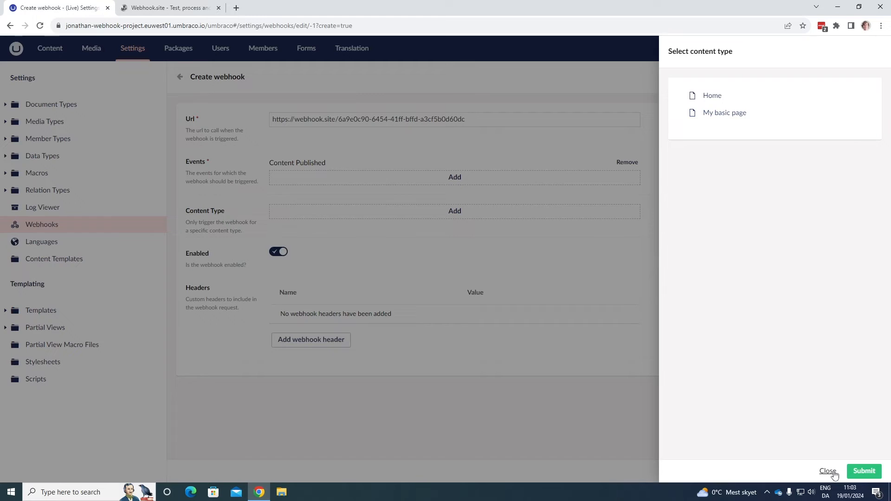
Close the content type picker without choosing and begin adding a custom header
click(826, 471)
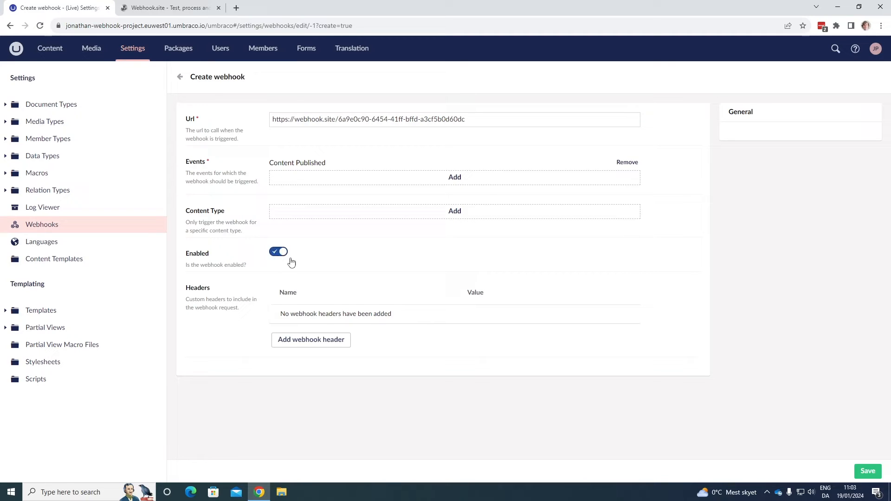
mouse_move(230, 331)
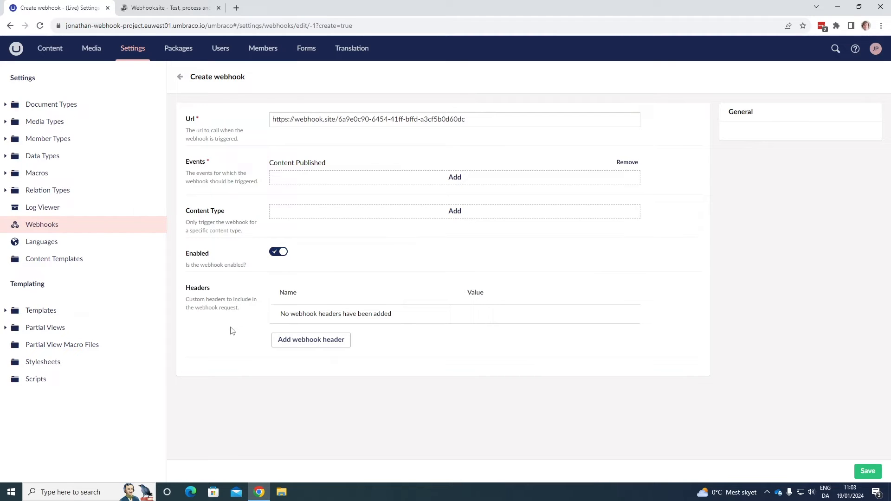
mouse_move(226, 333)
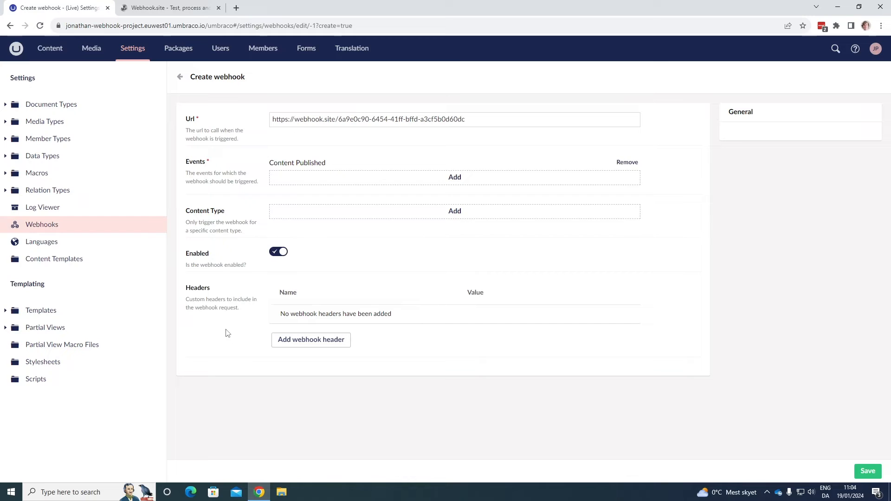
mouse_move(264, 373)
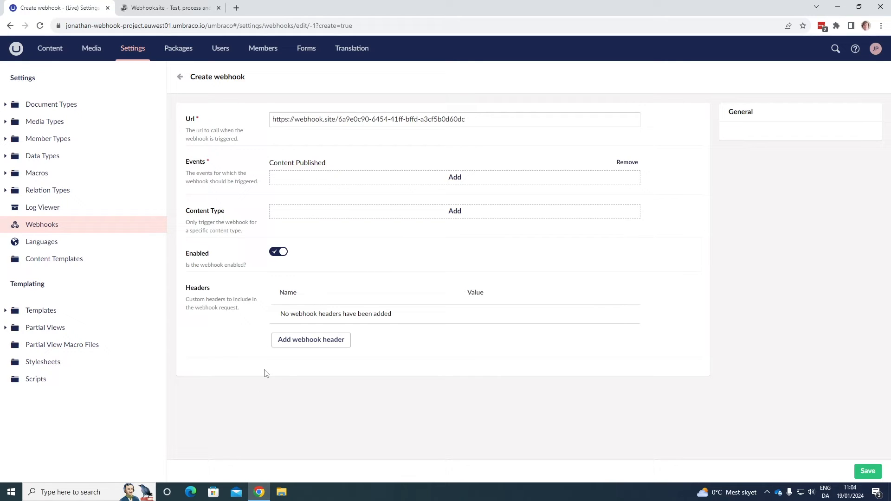
click(311, 340)
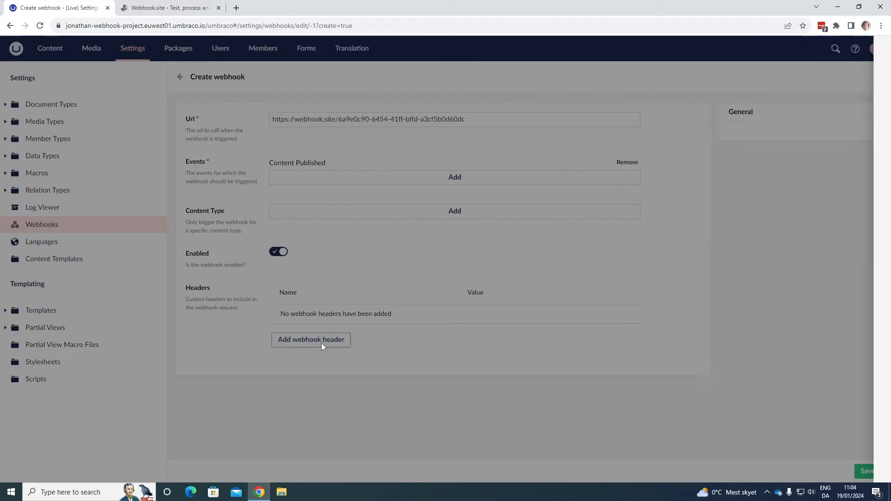
click(311, 340)
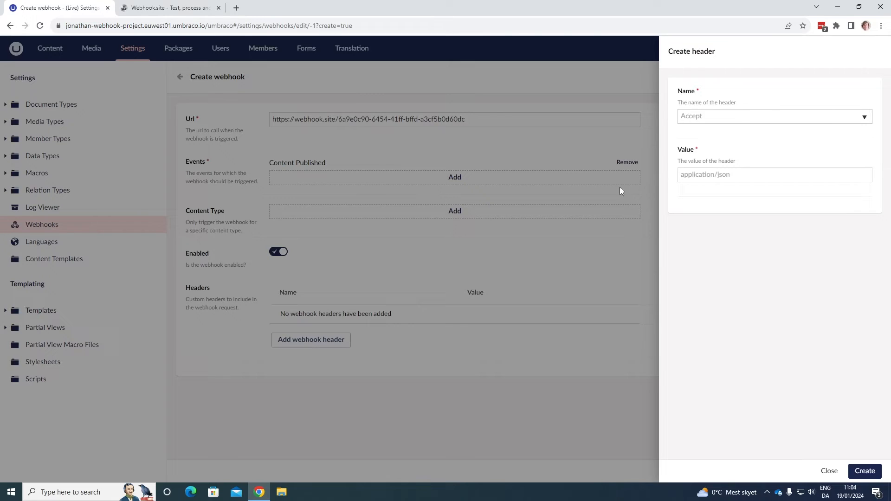
click(863, 116)
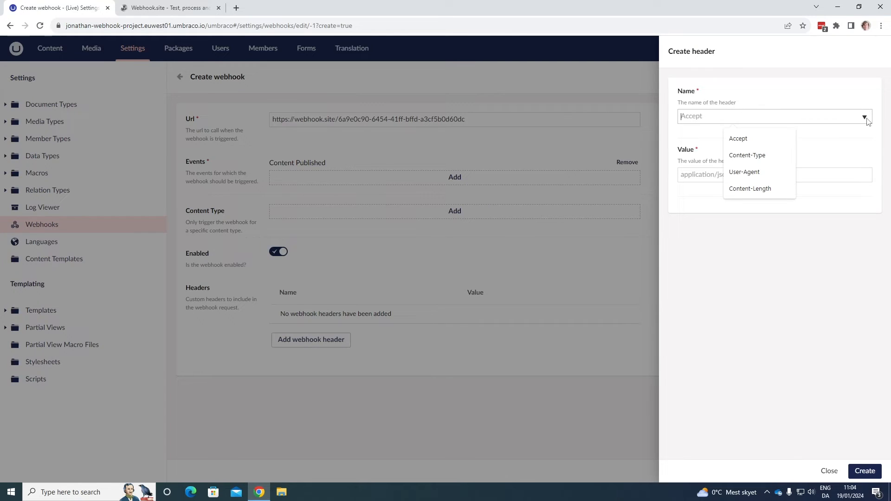
mouse_move(766, 175)
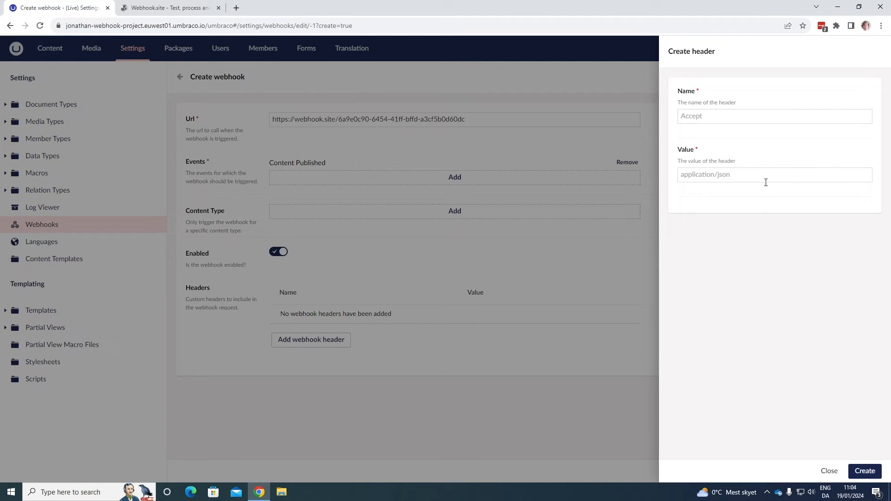
mouse_move(813, 379)
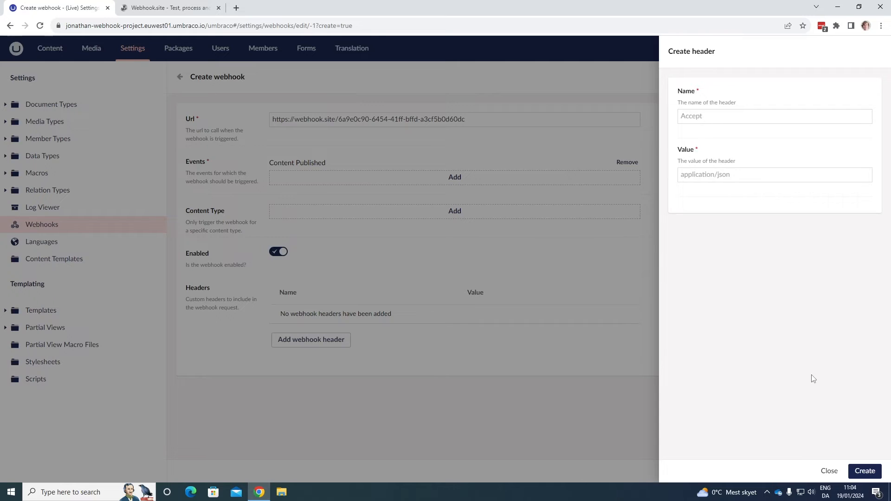
click(829, 472)
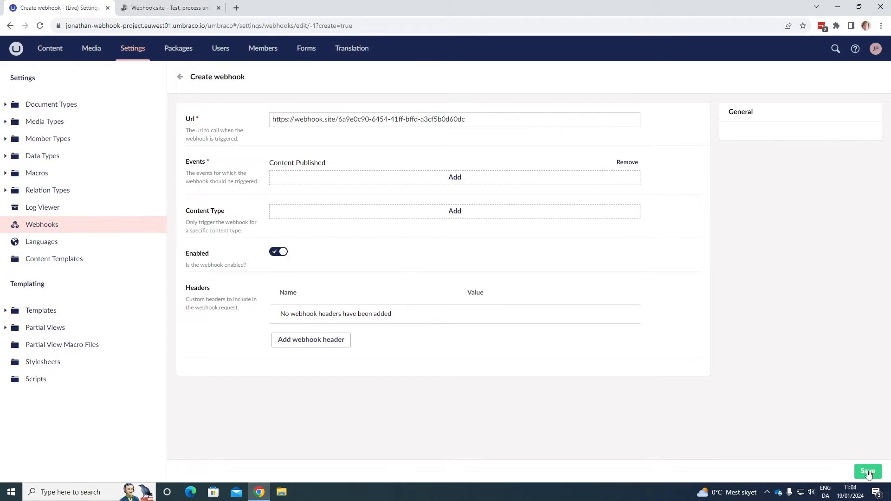
Save the Content Published webhook and return to the Webhooks overview
click(868, 473)
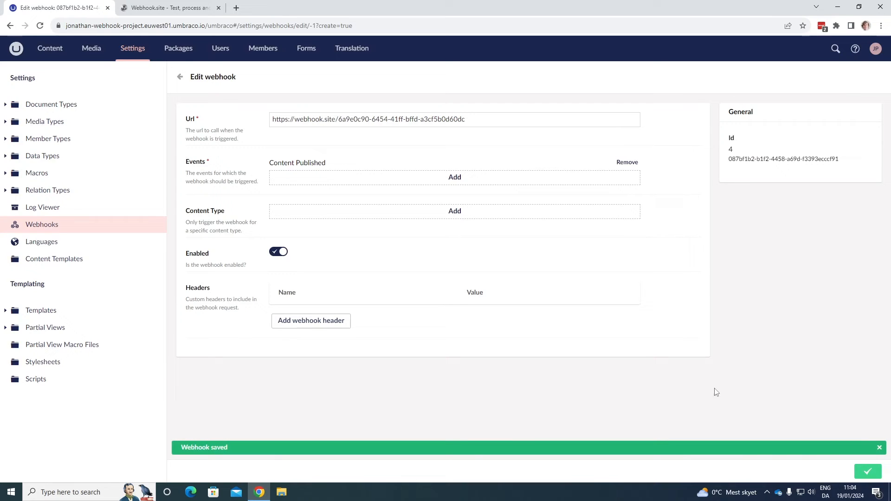
click(868, 471)
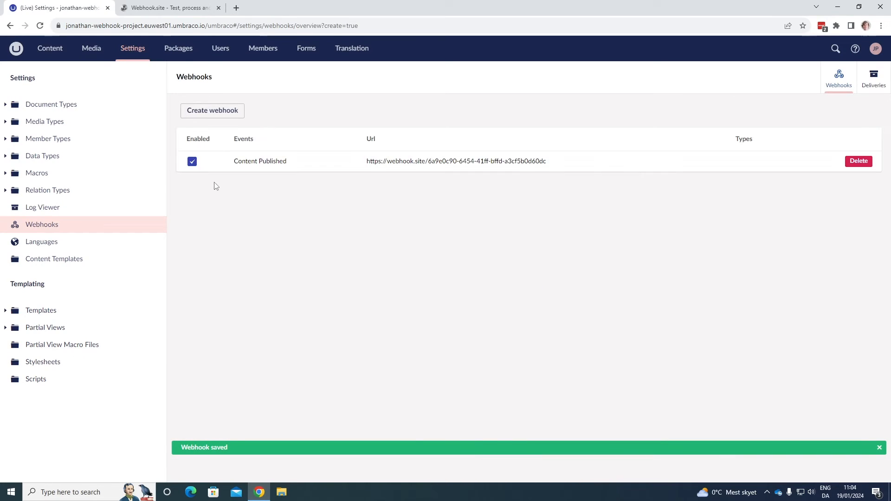
mouse_move(499, 175)
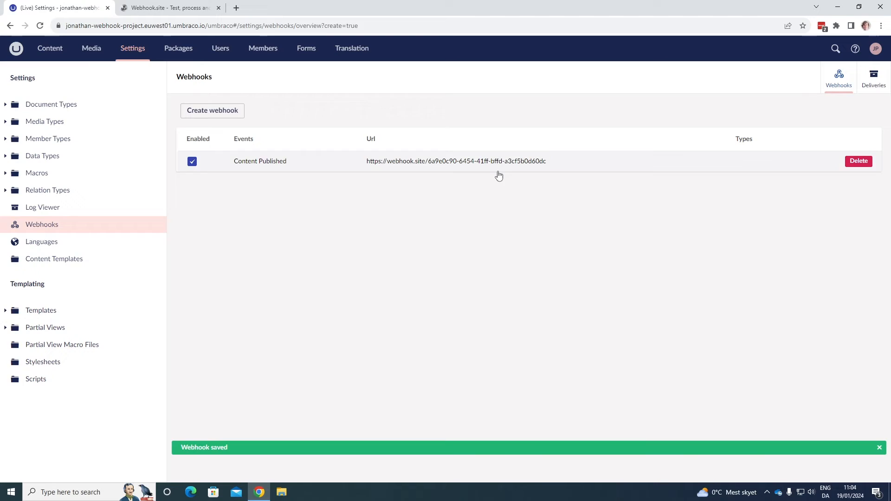
mouse_move(255, 187)
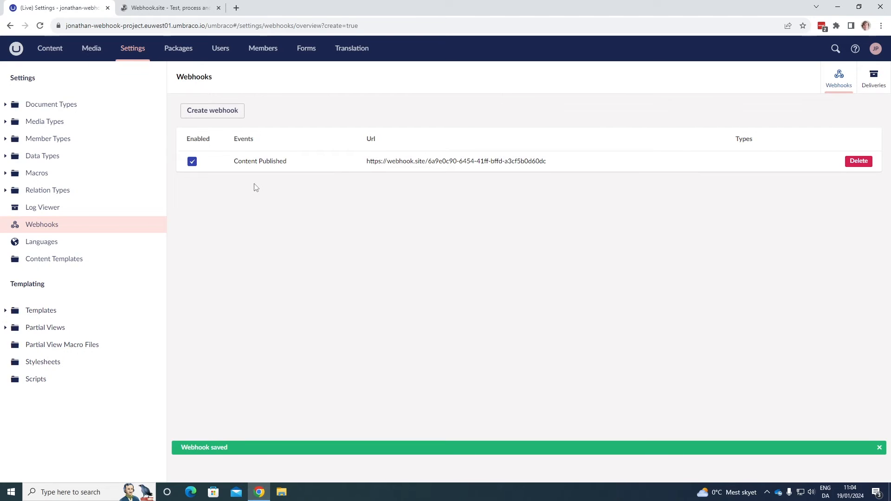
mouse_move(50, 48)
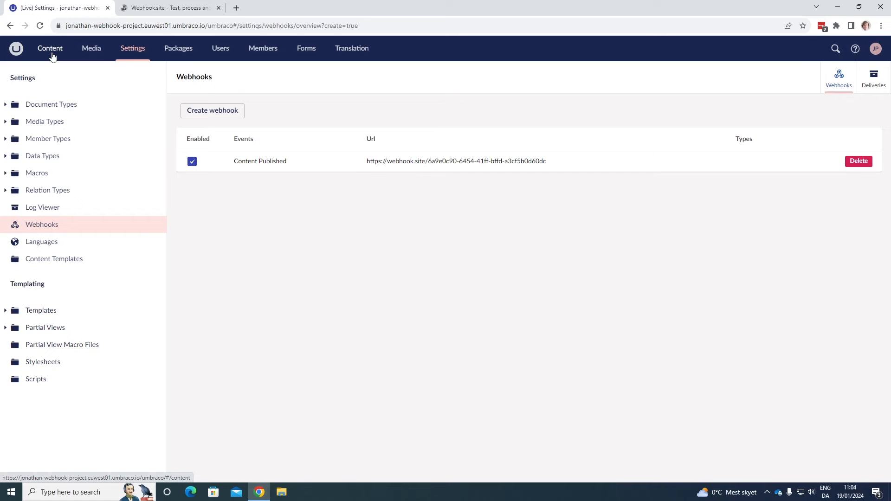
Publish a page named Page under Home with welcome text 'Hello world', then check Webhook.site
click(50, 48)
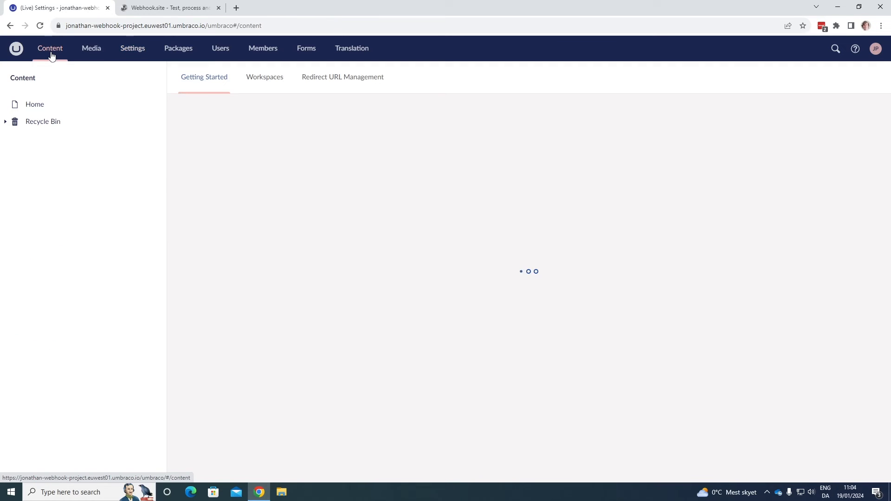
click(154, 107)
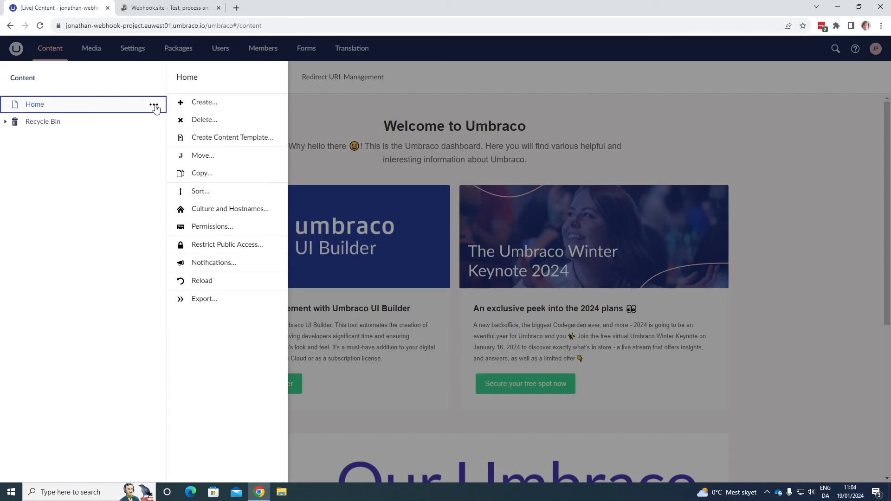
click(205, 101)
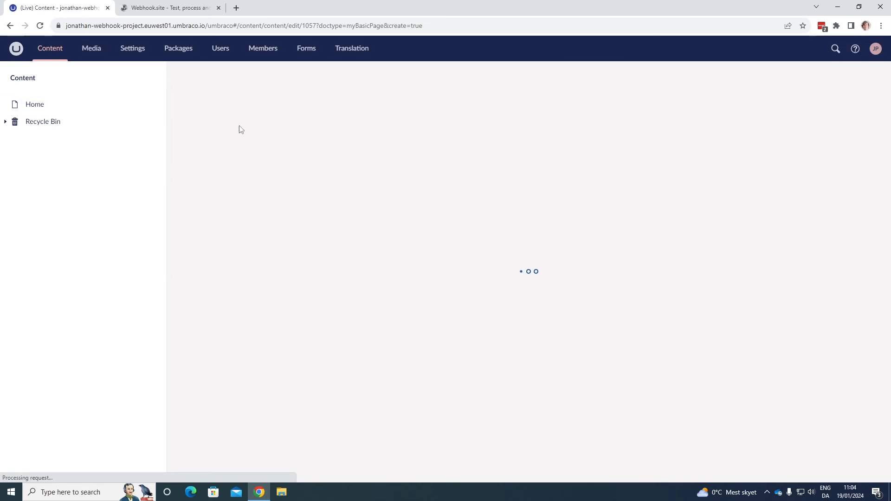
text(Page)
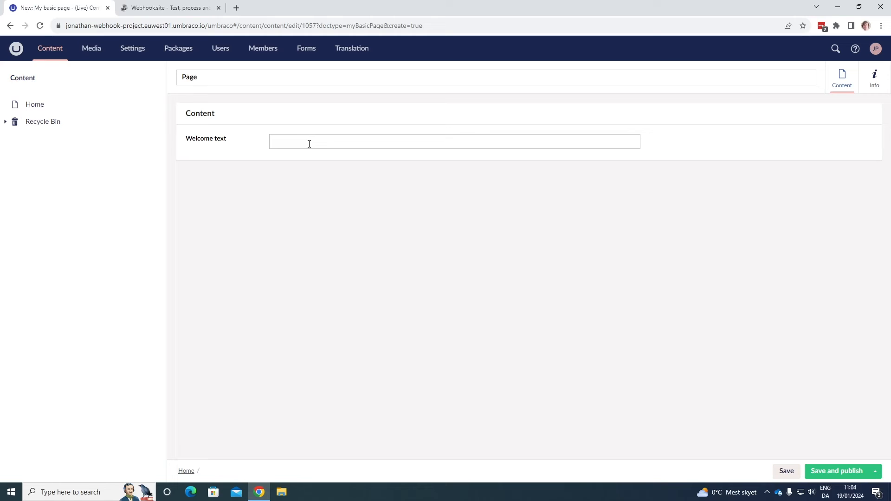
text(Hello wo)
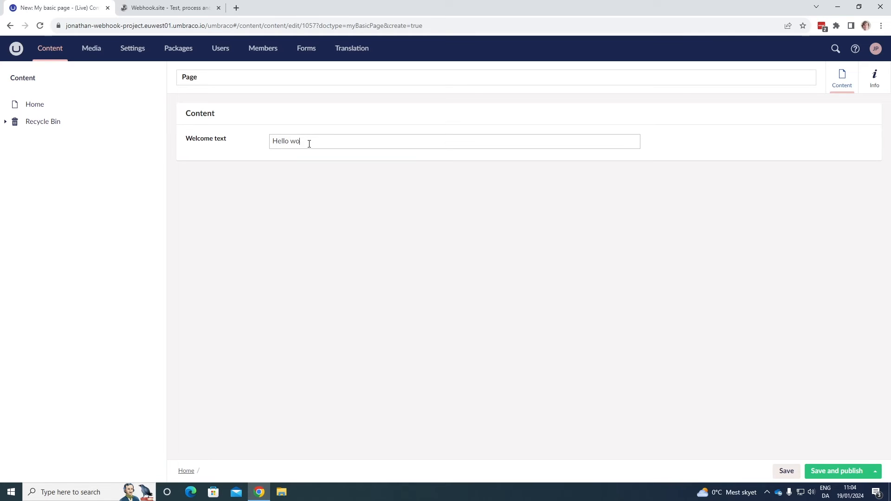
text(rld)
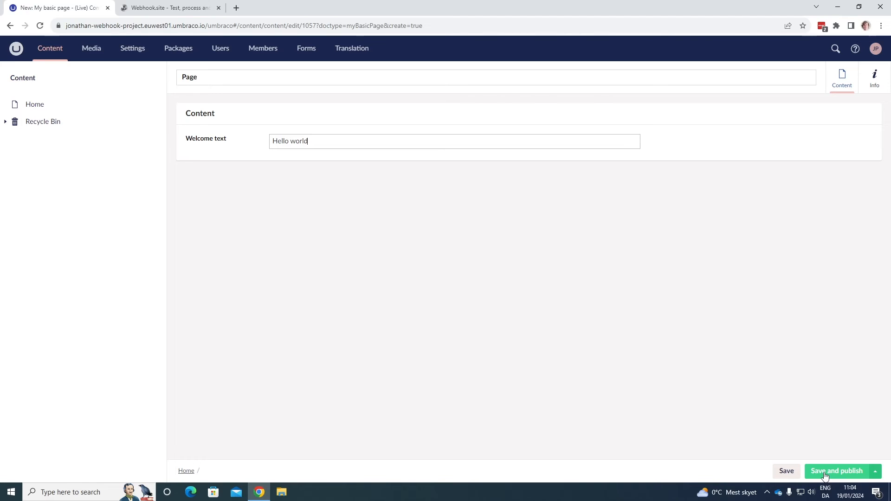
click(837, 471)
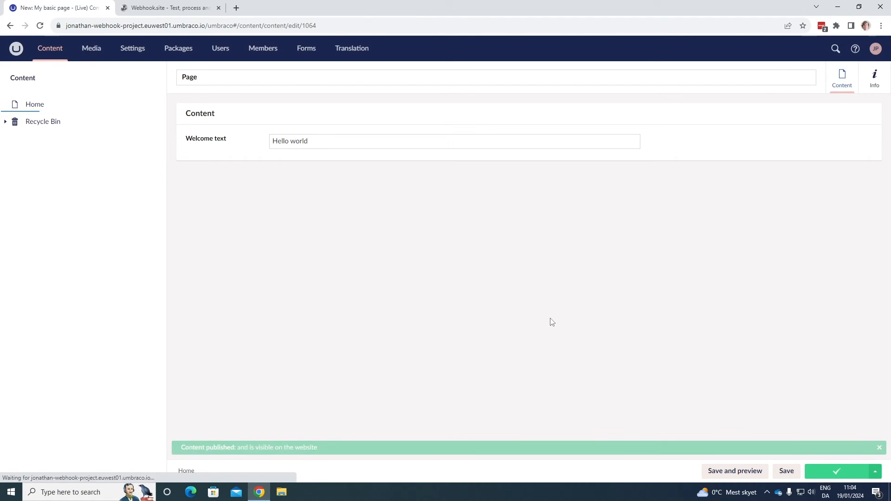
click(167, 7)
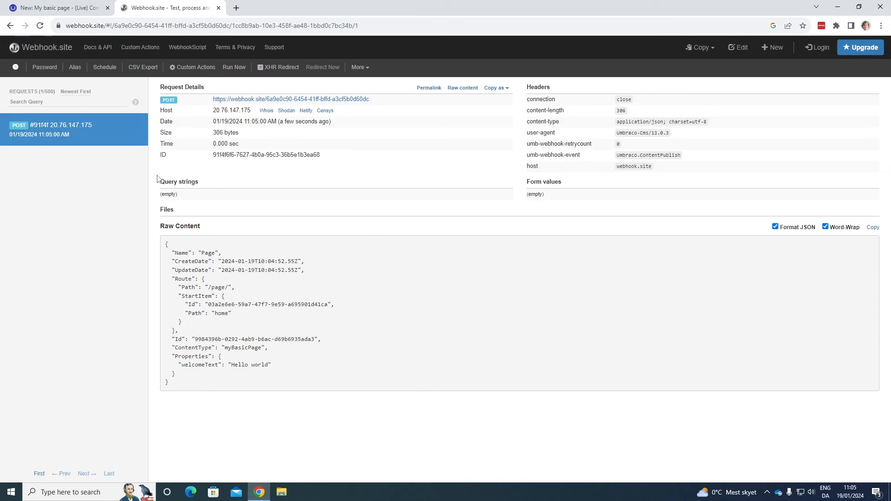
mouse_move(140, 177)
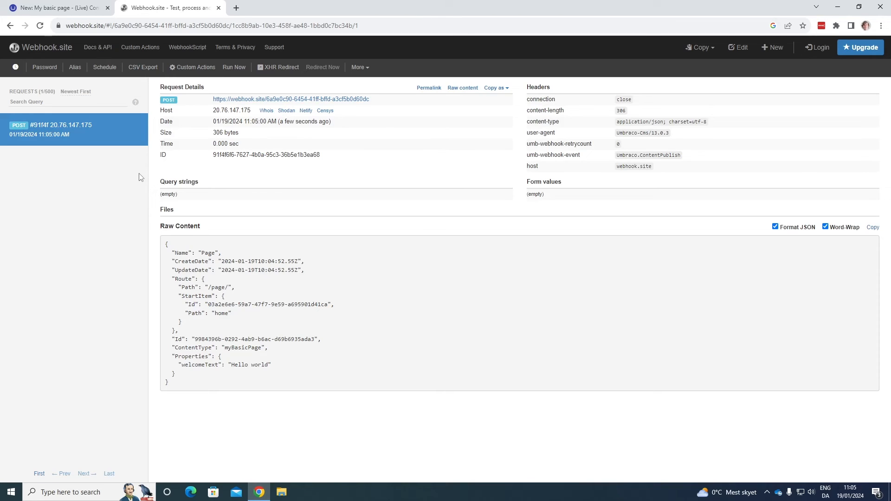
mouse_move(89, 155)
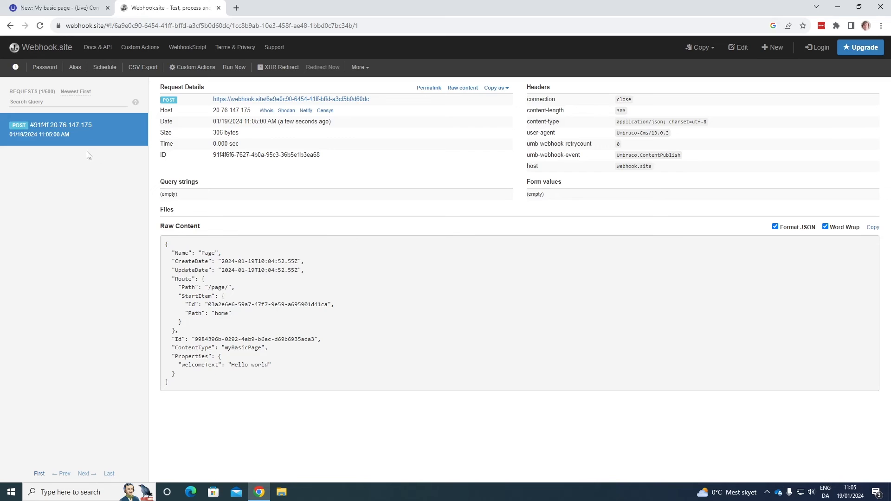
mouse_move(57, 173)
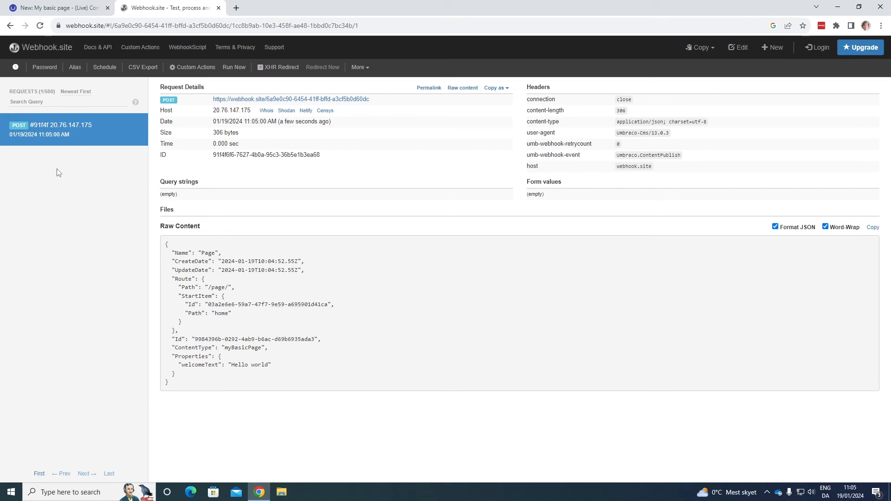
mouse_move(156, 229)
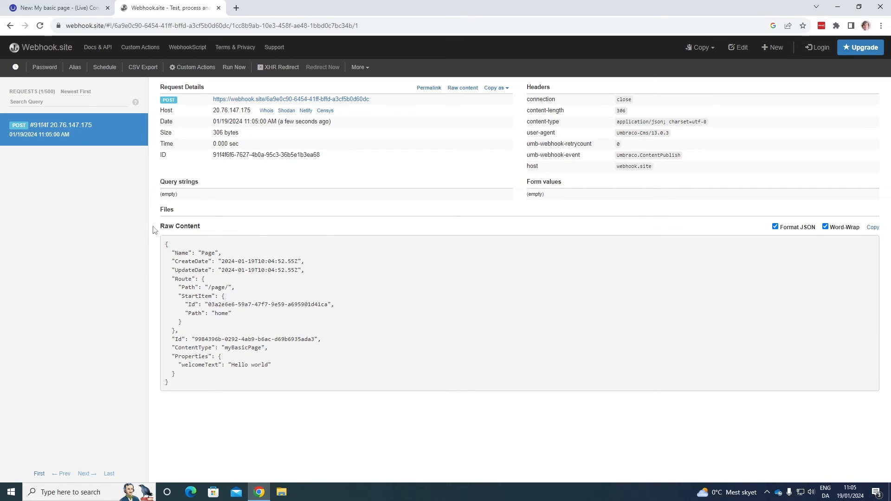
mouse_move(216, 228)
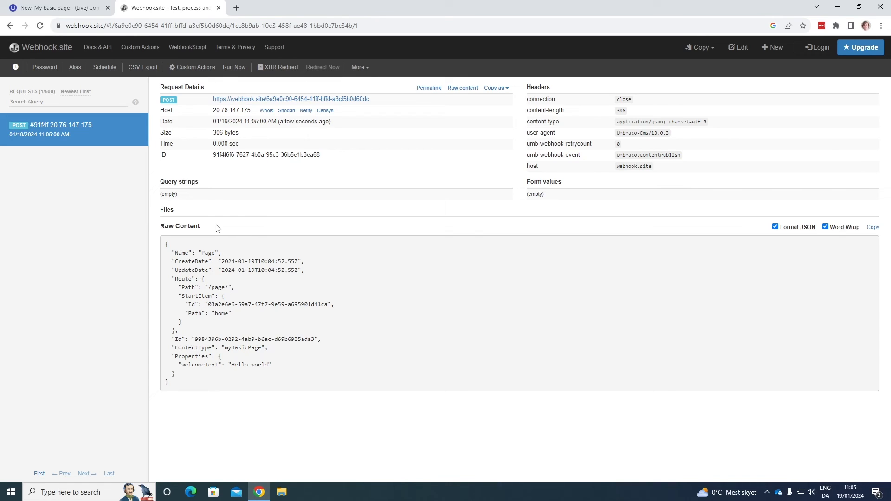
mouse_move(154, 269)
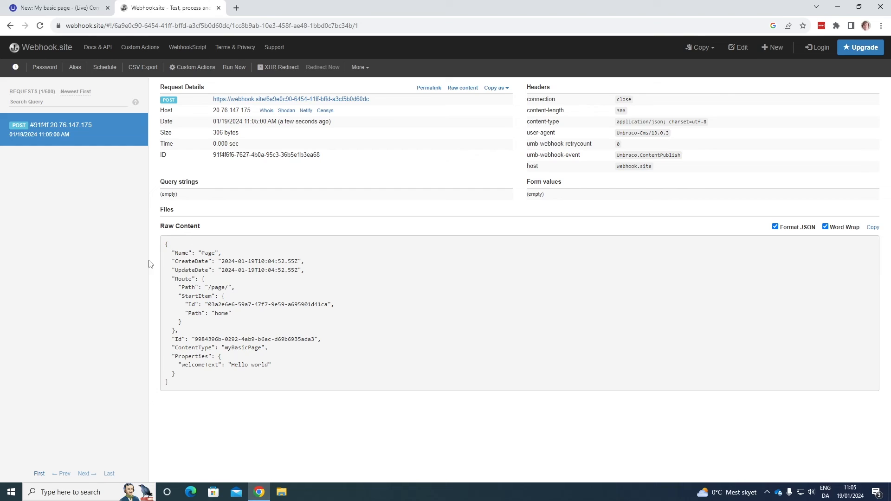
mouse_move(211, 273)
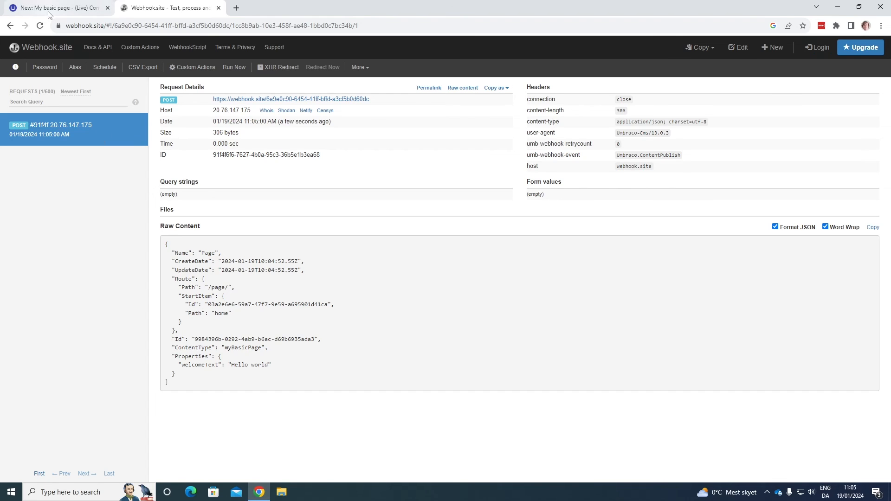
Open the Umbraco Settings webhook Deliveries log showing the 11:05 AM ContentPublish delivery
click(54, 7)
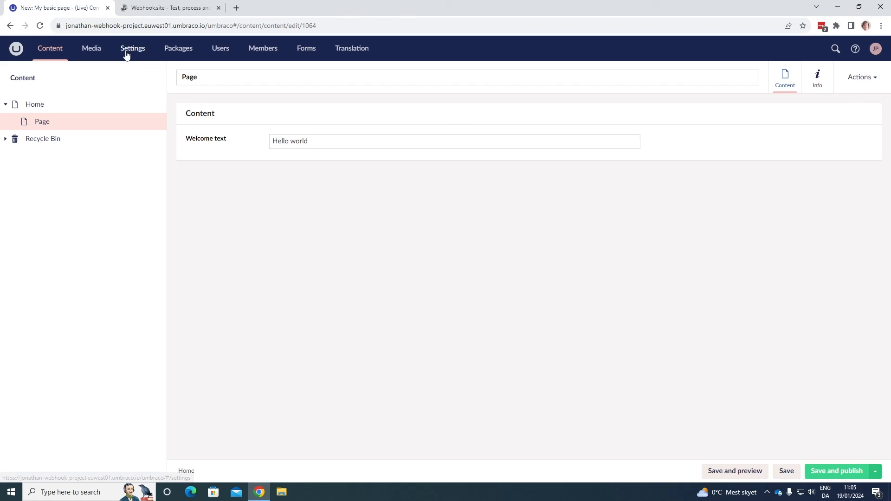
click(133, 47)
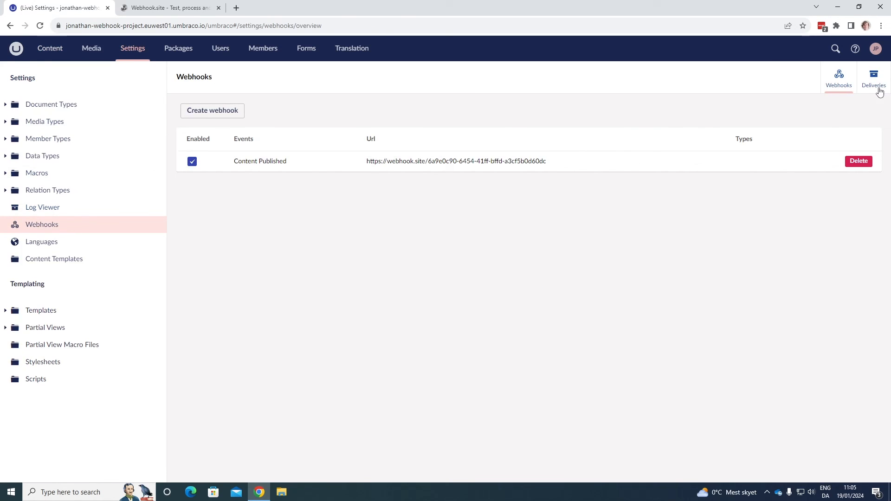
click(874, 78)
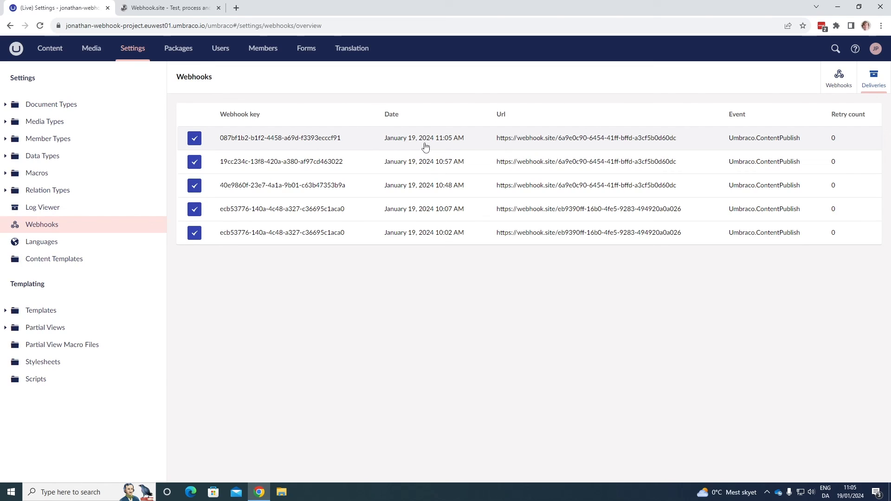
mouse_move(390, 149)
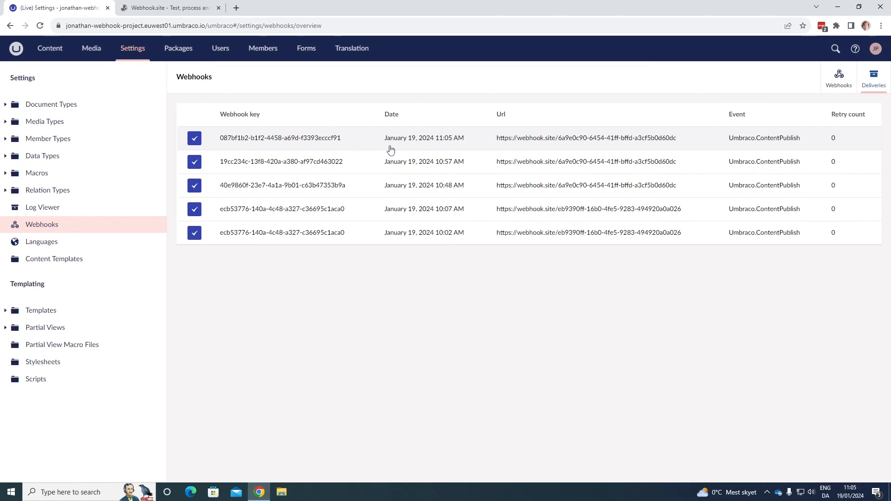